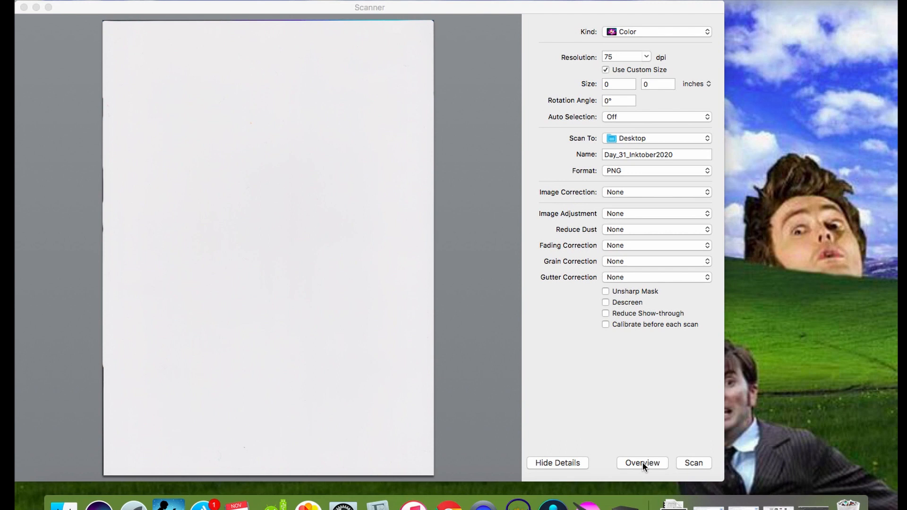
Step: Run an overview preview scan of the cat drawing on the scanner bed
left_click(641, 463)
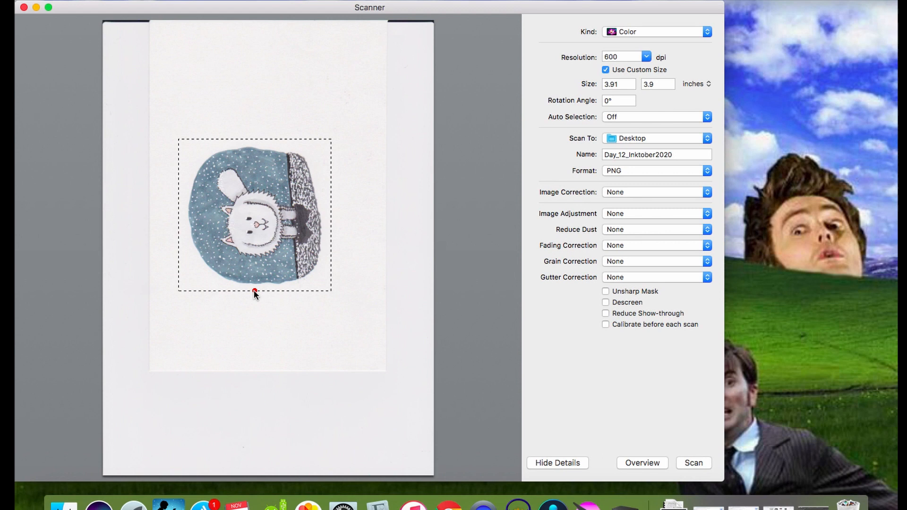
Step: Switch colour correction to Manual, reset the sliders and boost the scan's saturation
left_click(656, 192)
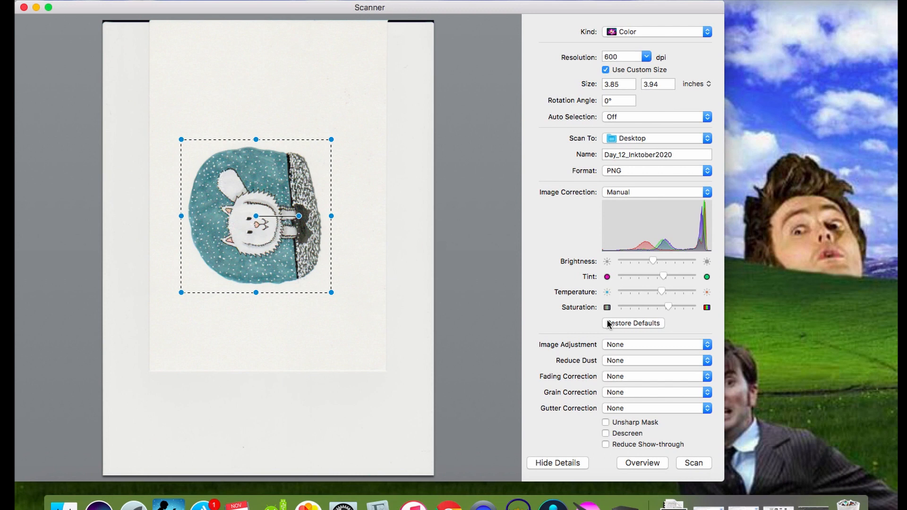
left_click(692, 463)
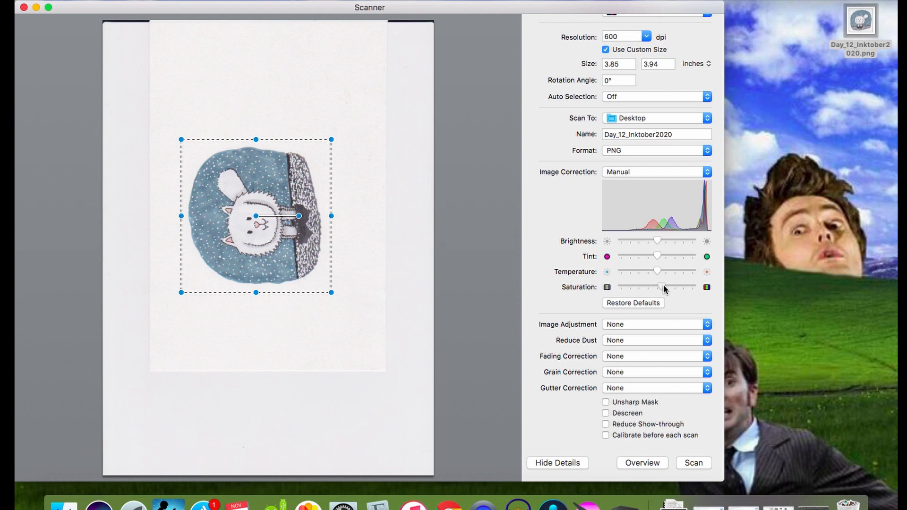
left_click(693, 463)
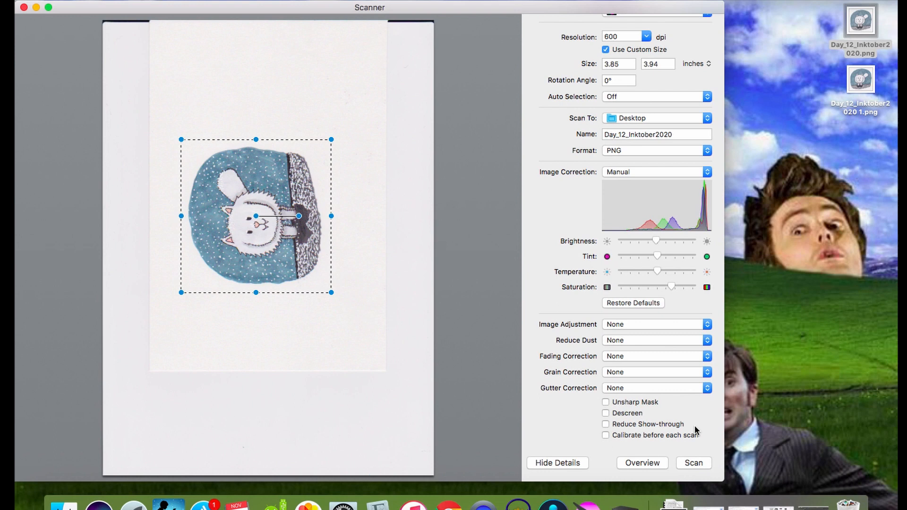
mouse_move(537, 307)
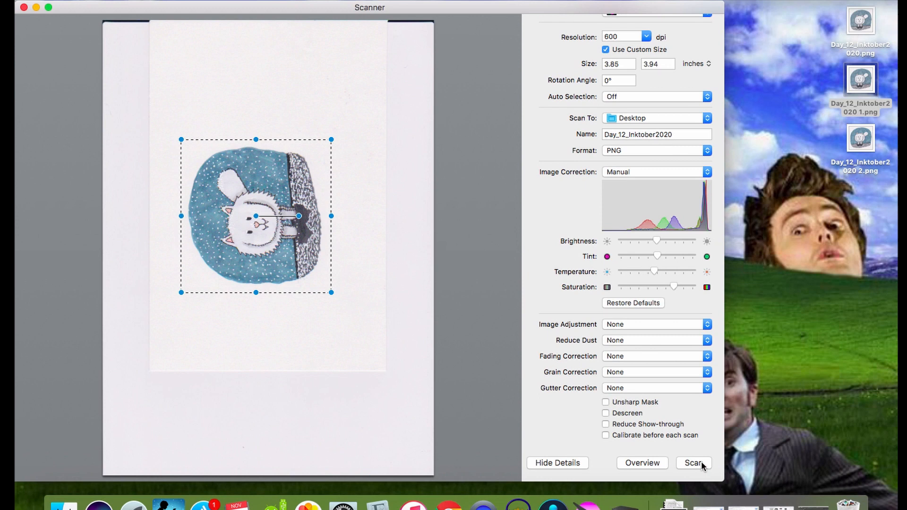
Step: Scan the framed cat drawing again to the Desktop
left_click(693, 463)
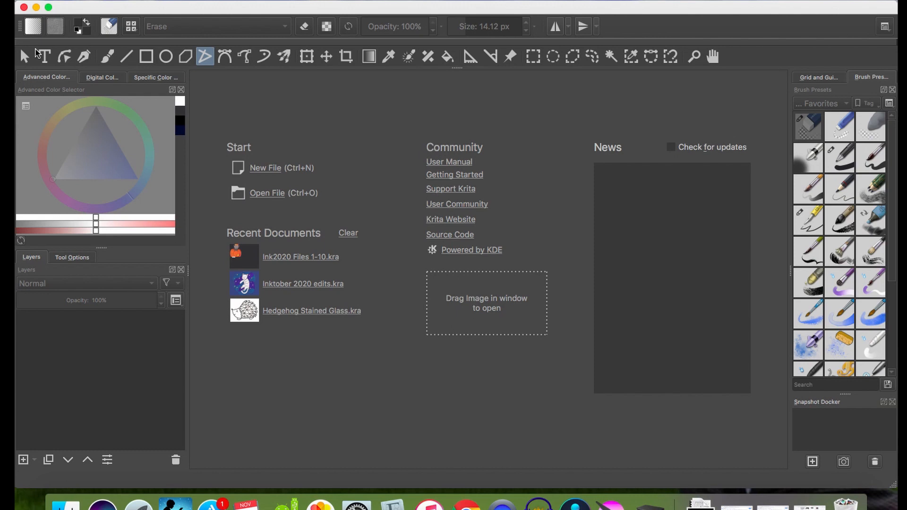
Step: Start a new 5000×5000 px, 300 ppi document using the RGB colour model
left_click(265, 167)
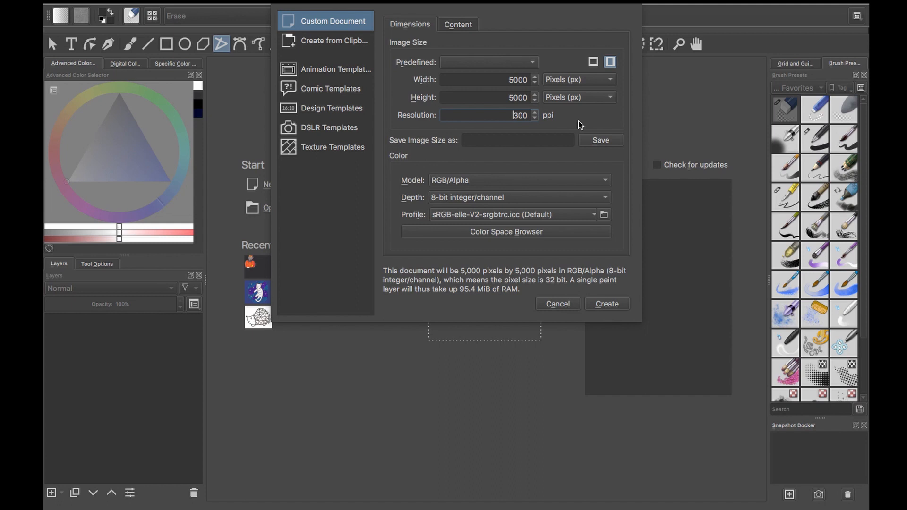
left_click(518, 180)
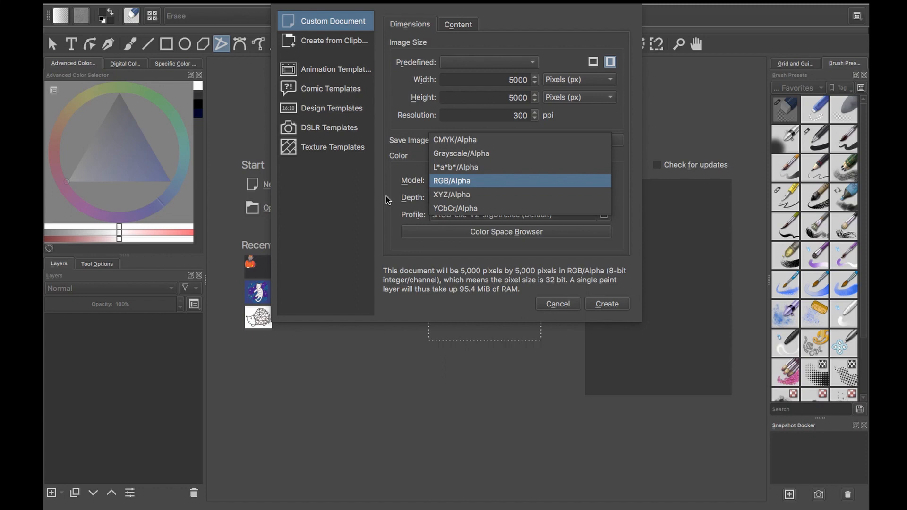
left_click(606, 304)
type("ink2020_Day")
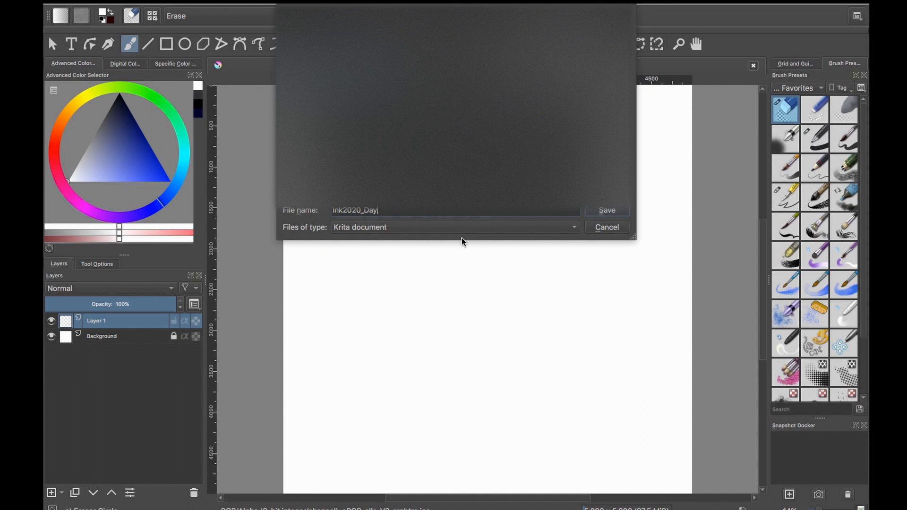
Step: Save as Ink2020_Day12.kra and select the paper around the scan with Contiguous Selection
left_click(606, 210)
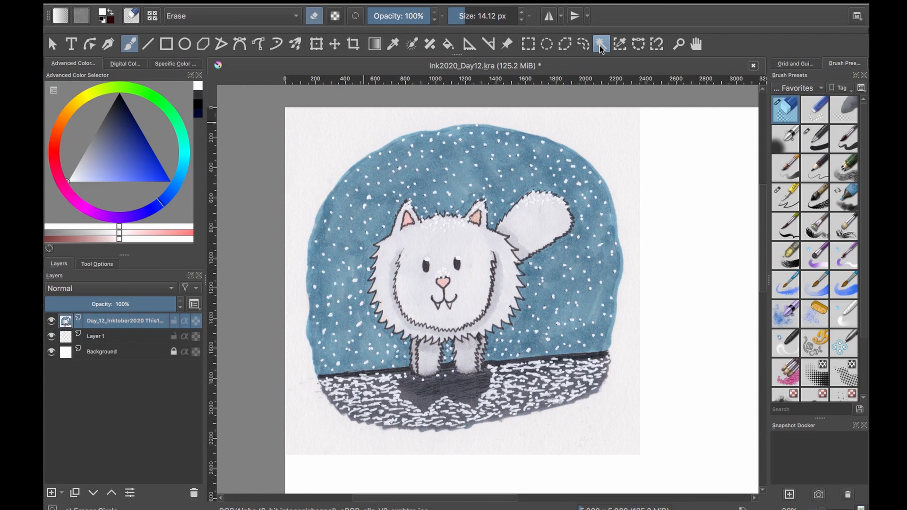
left_click(601, 43)
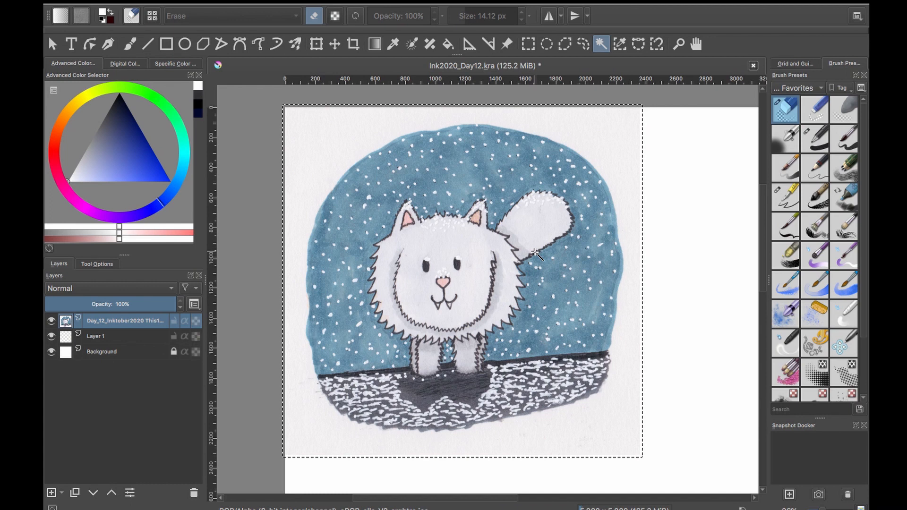
left_click(257, 10)
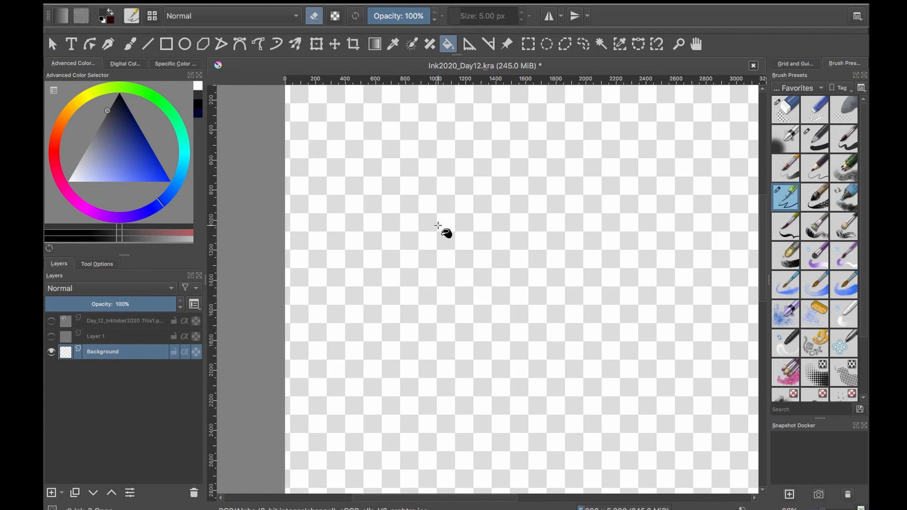
Step: Fill the empty background layer and set path shapes to fill with the foreground colour
left_click(51, 320)
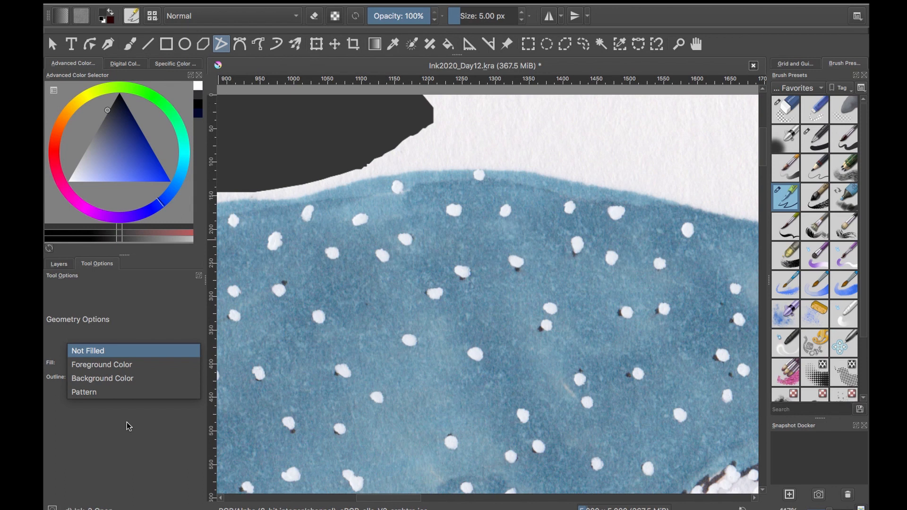
left_click(102, 364)
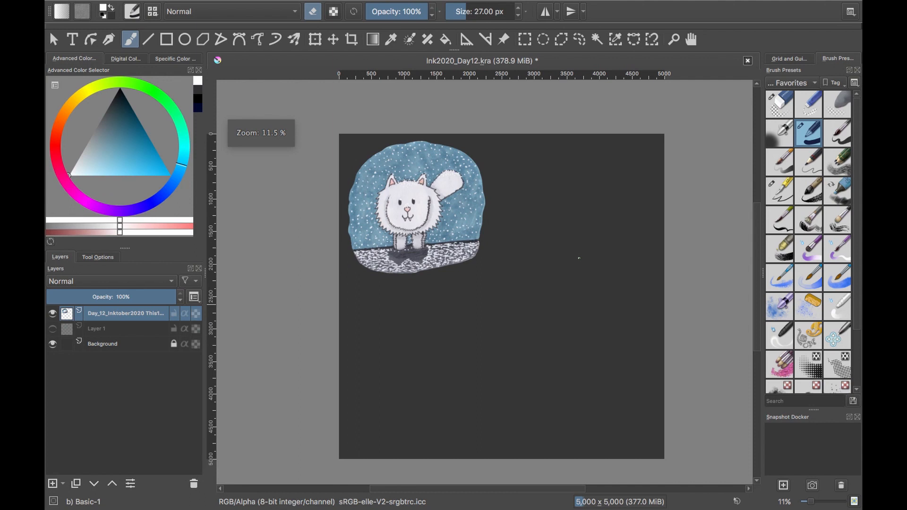
Step: Hide the Background layer and set the contiguous selection fuzziness to 80
scroll("up", 3)
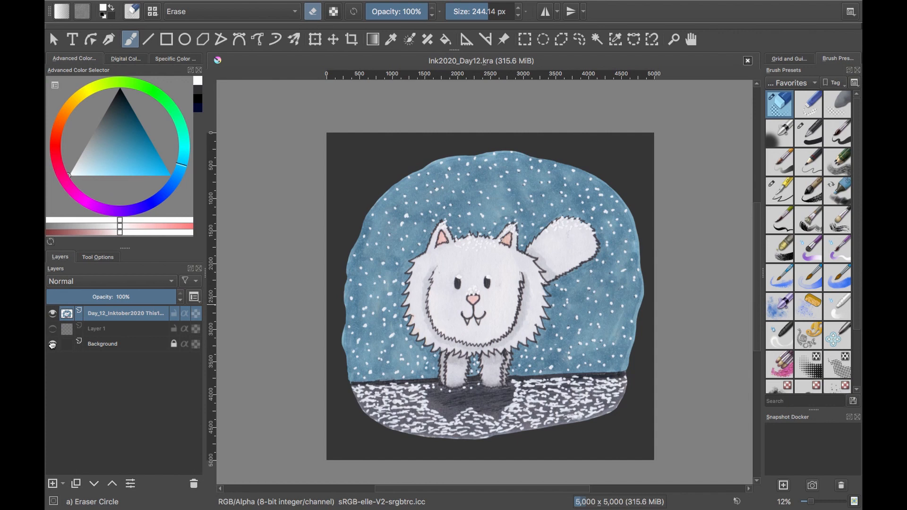
left_click(597, 39)
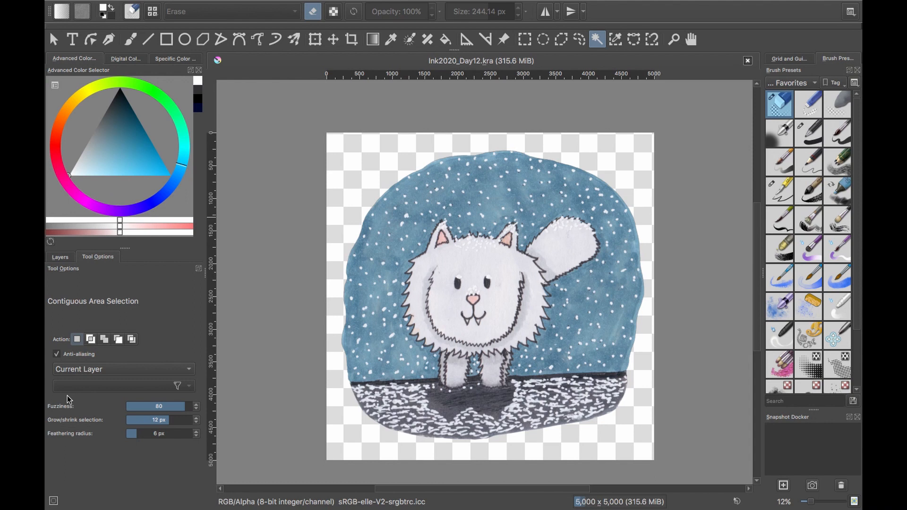
mouse_move(121, 403)
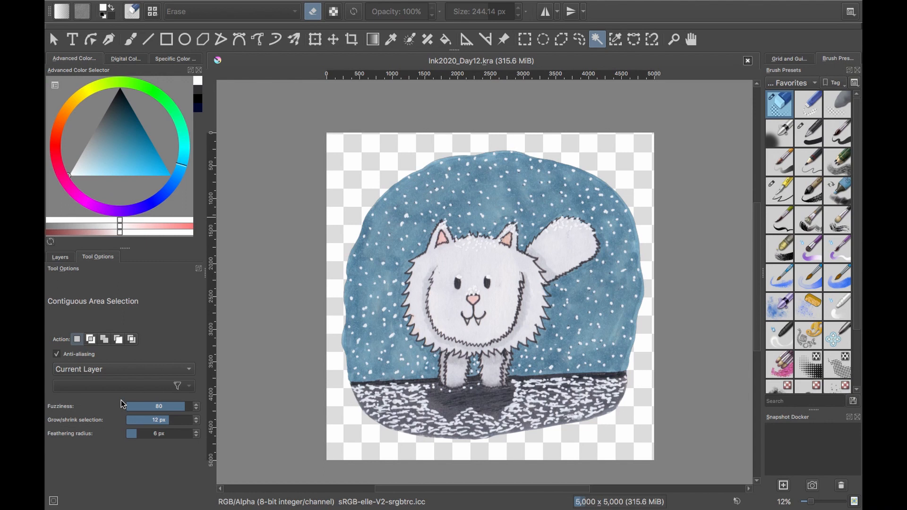
left_click(59, 257)
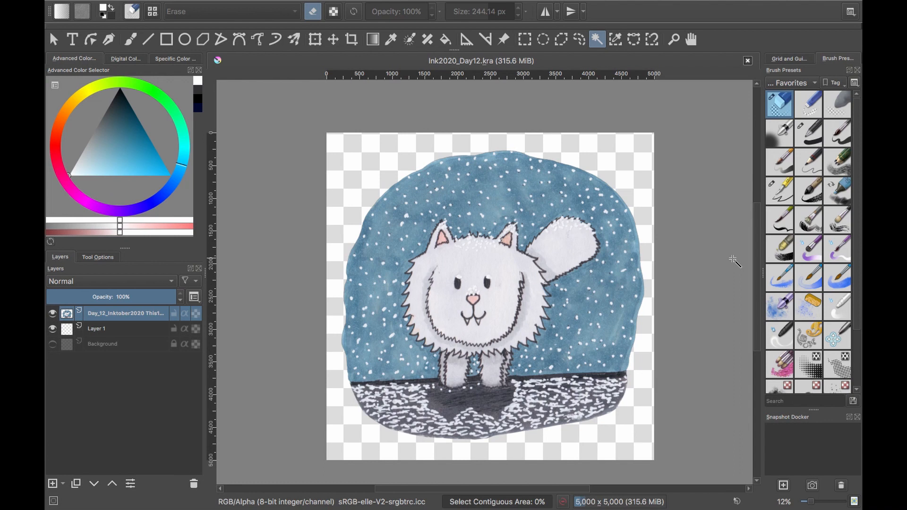
mouse_move(671, 404)
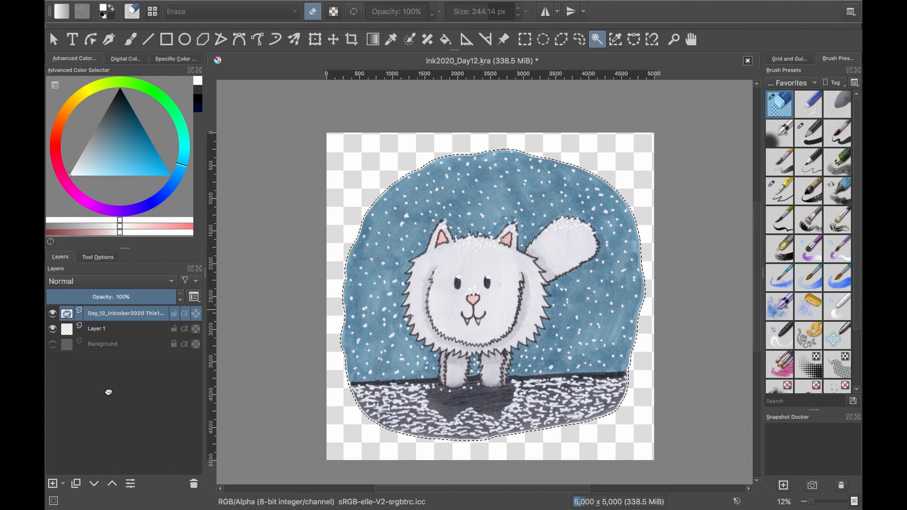
Step: Make Layer 1 active and fill the rounded selection with white using the Fill Tool
left_click(97, 329)
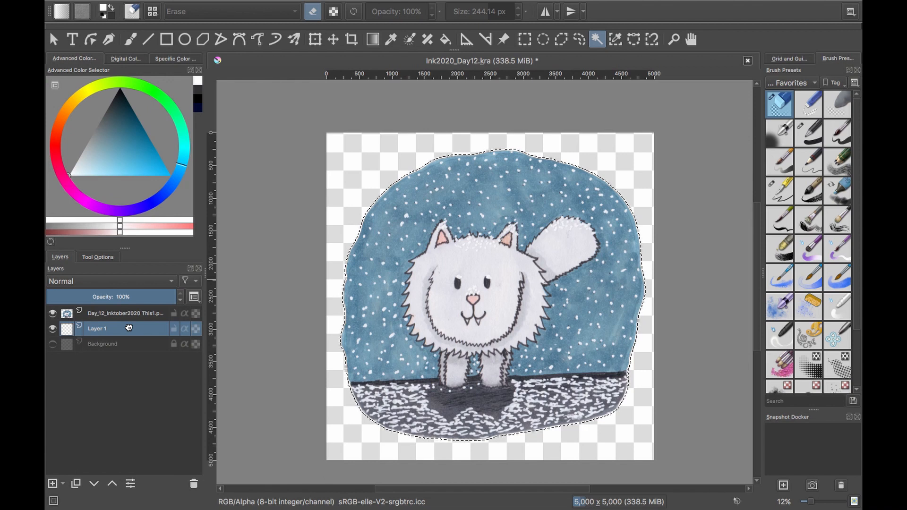
left_click(444, 40)
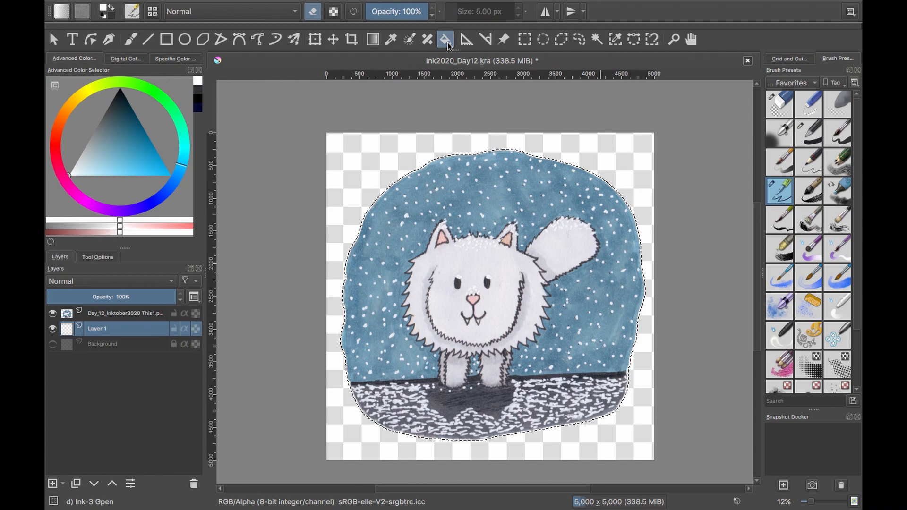
left_click(53, 312)
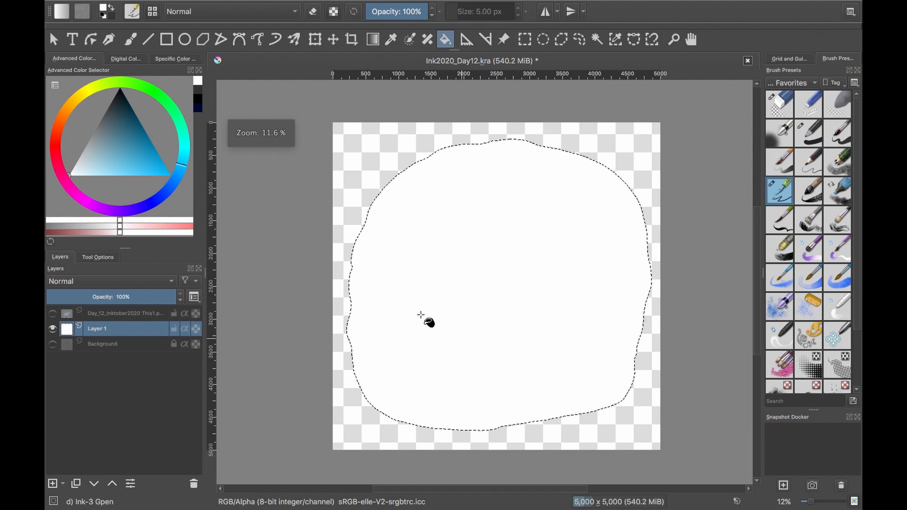
left_click(52, 313)
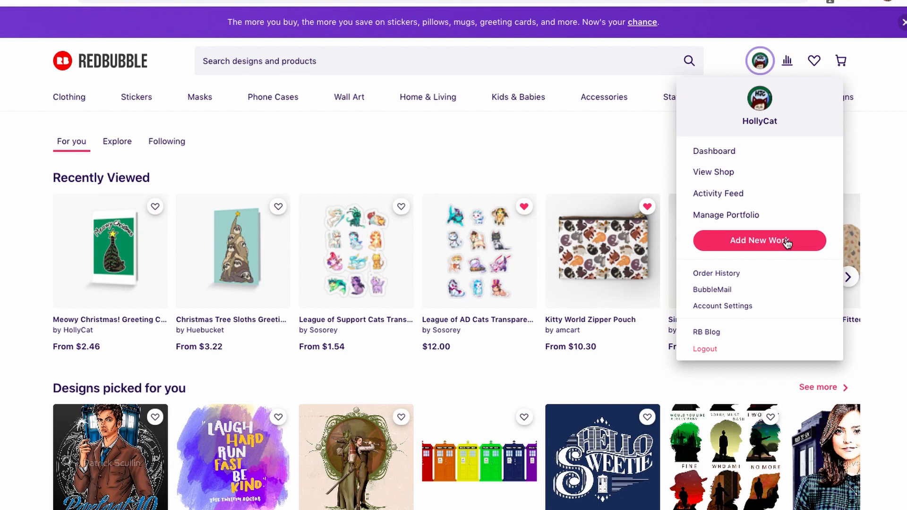
Step: Choose Add New Work from the Redbubble profile menu
left_click(759, 241)
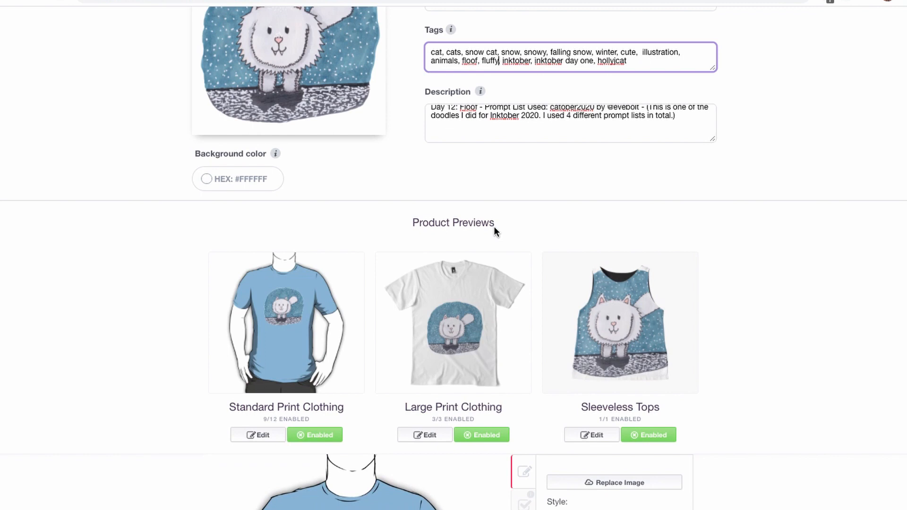
Step: Enlarge the cat design on the sleeveless top product preview
scroll("down", 3)
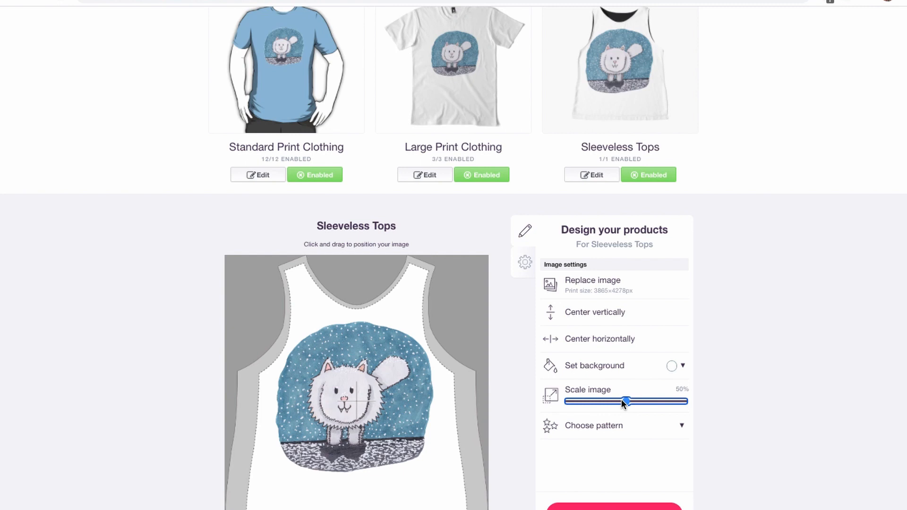
left_click(681, 365)
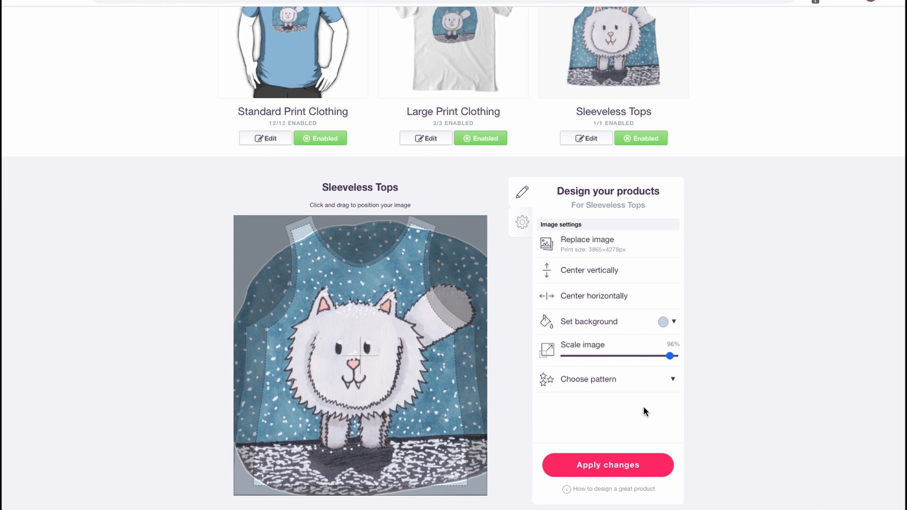
scroll("down", 3)
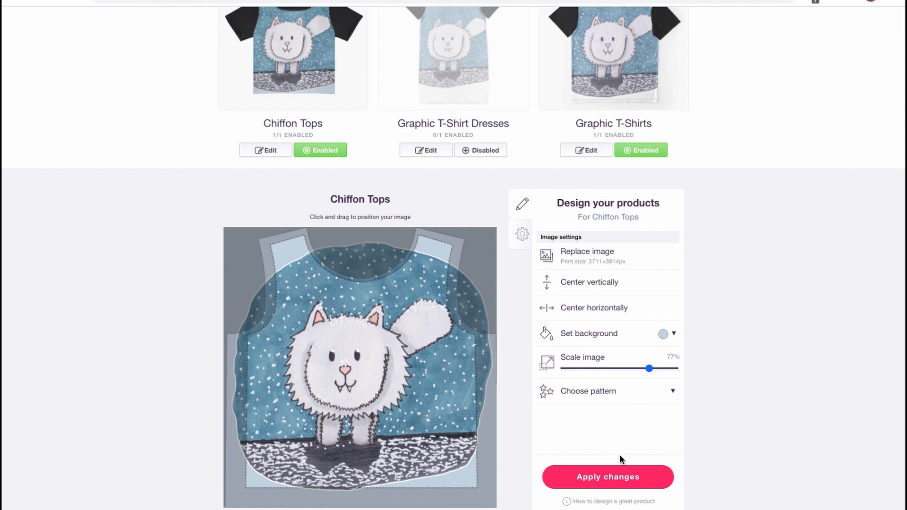
scroll("down", 3)
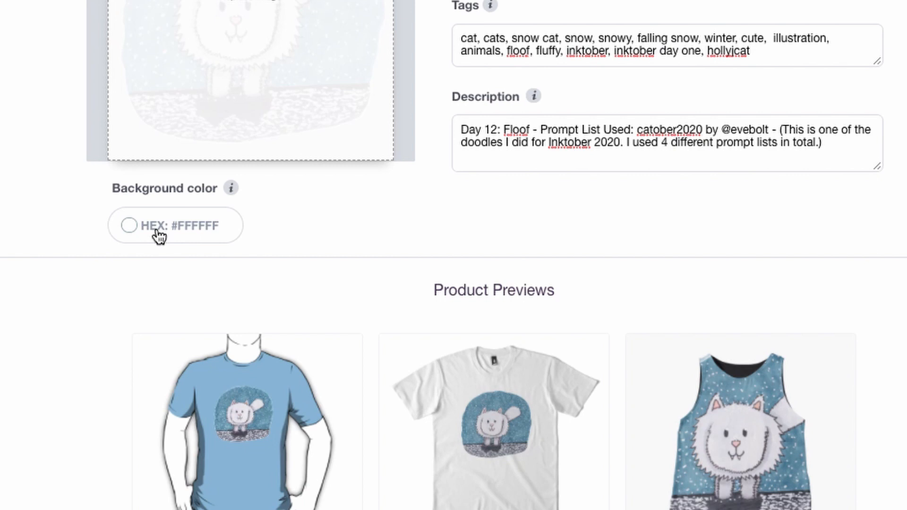
scroll("up", 3)
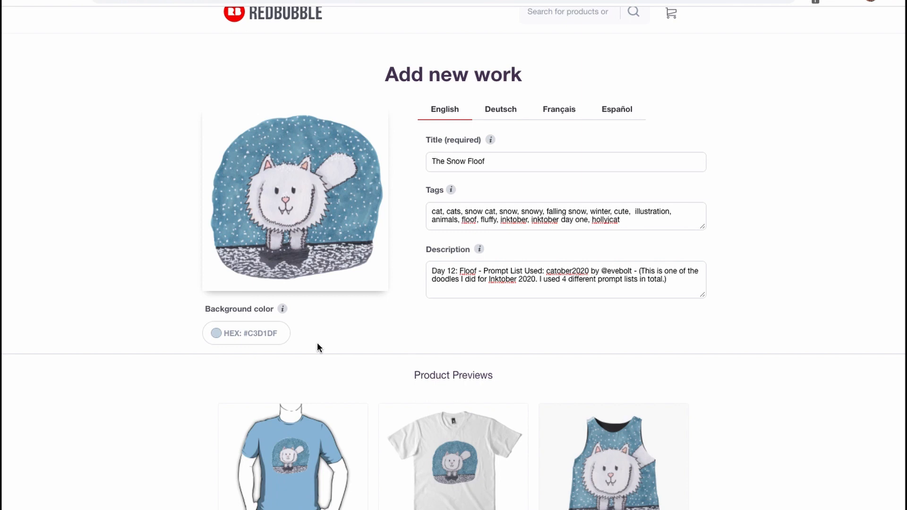
Step: Center the cat horizontally on the Redbubble art board print
scroll("down", 3)
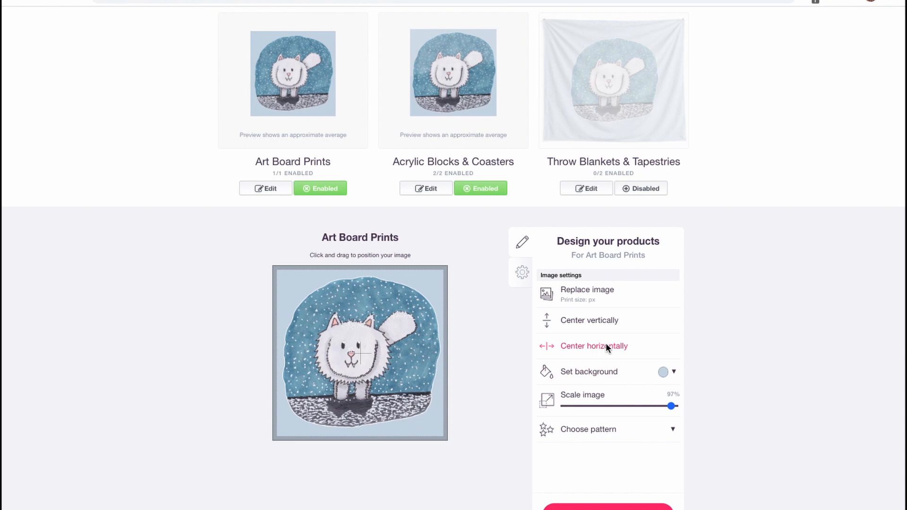
left_click(521, 272)
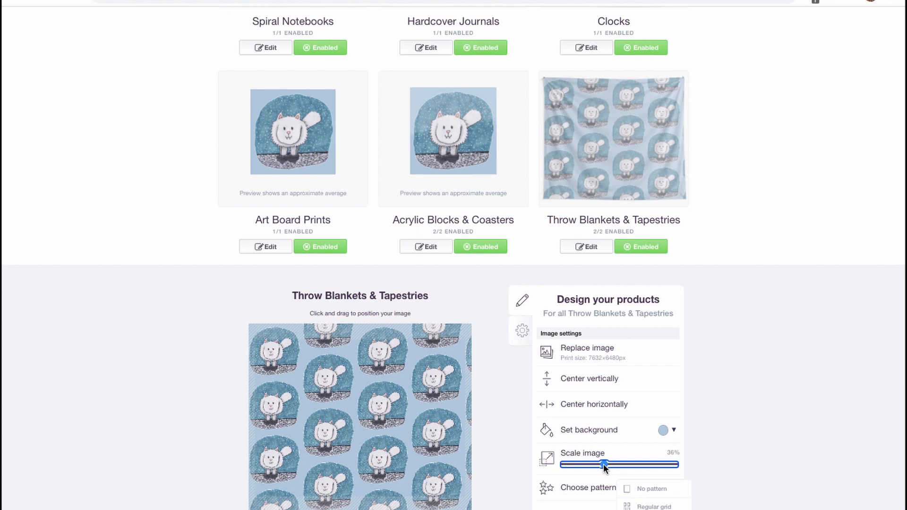
Step: Scroll the Redbubble upload form and save The Snow Floof work
scroll("down", 3)
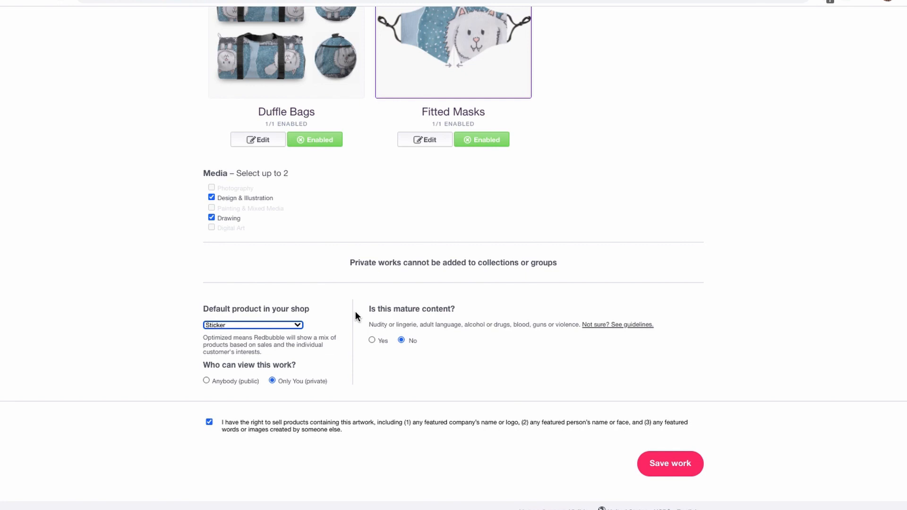
left_click(669, 463)
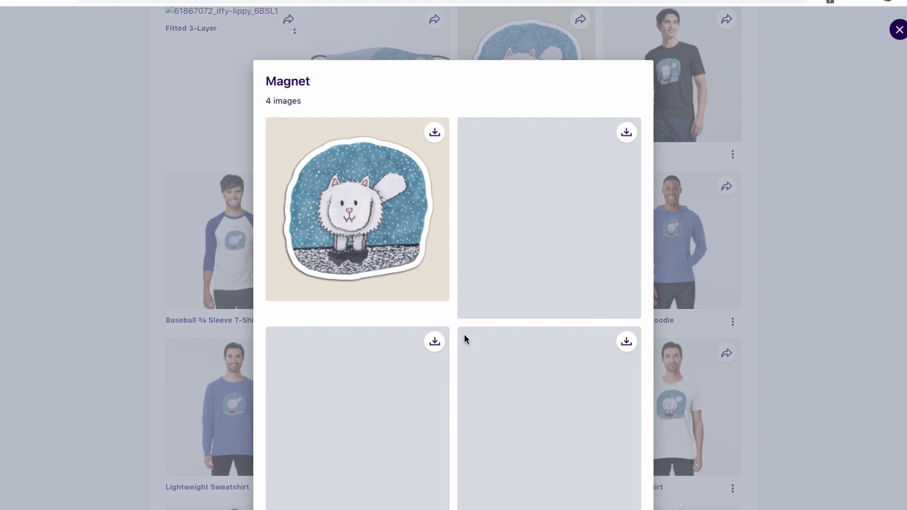
Step: Browse the magnet and apron mockups and download an apron image
left_click(899, 29)
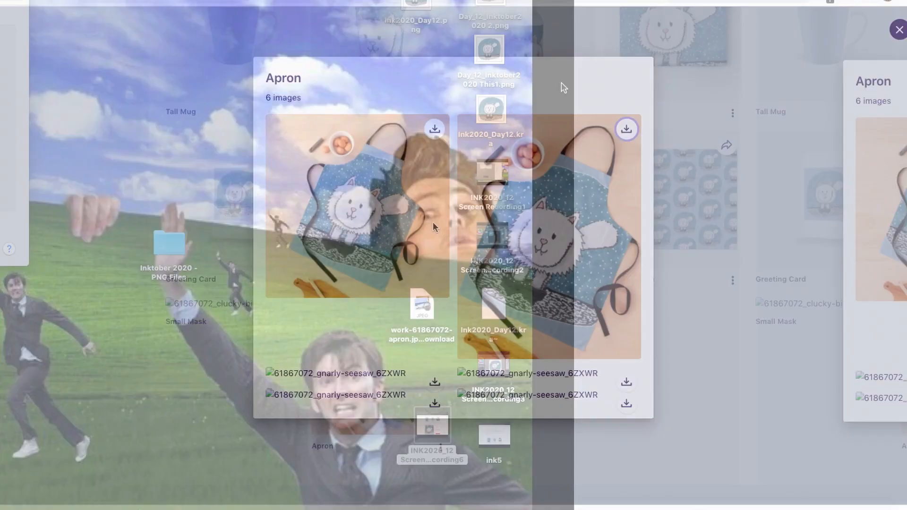
left_click(899, 29)
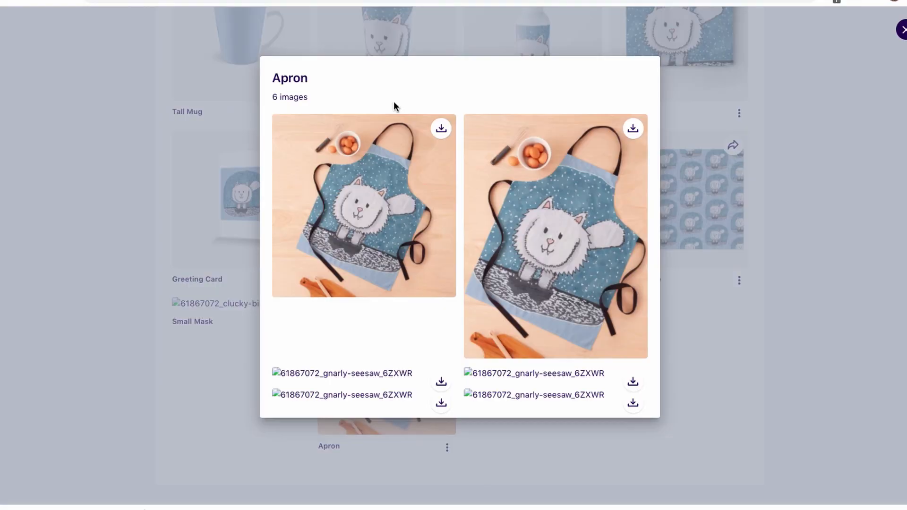
left_click(900, 29)
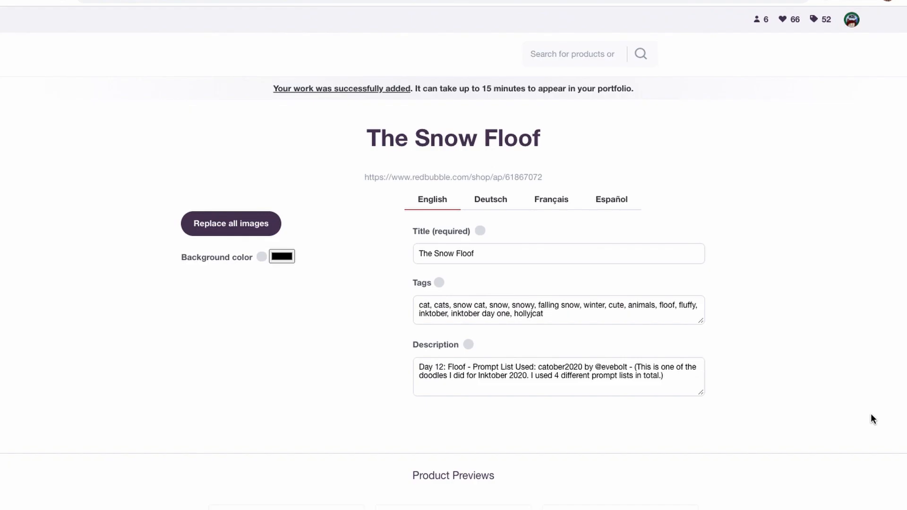
Step: Review Product Previews, confirm the right to sell, and open the Clock gallery
scroll("down", 3)
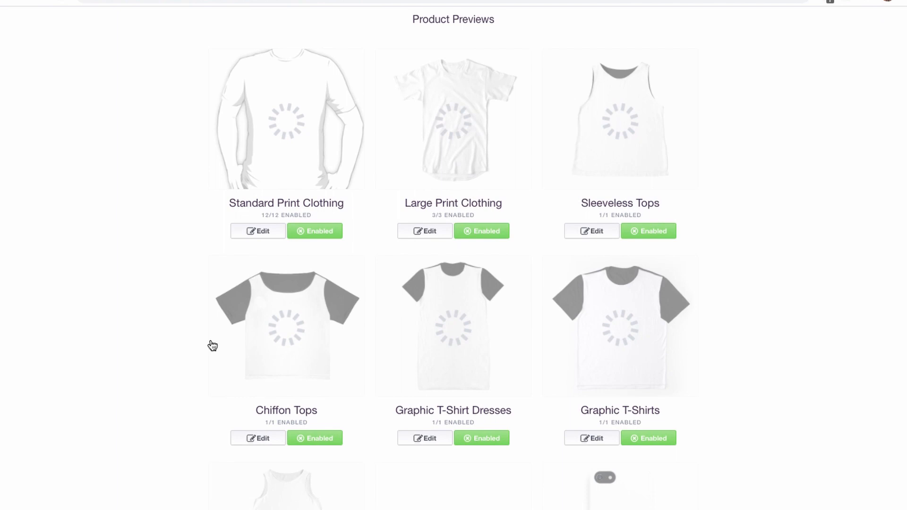
scroll("down", 3)
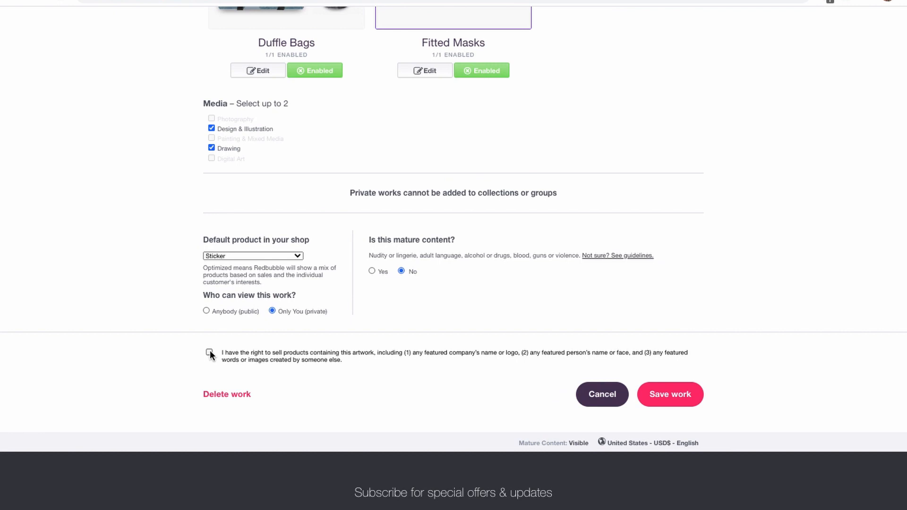
left_click(669, 394)
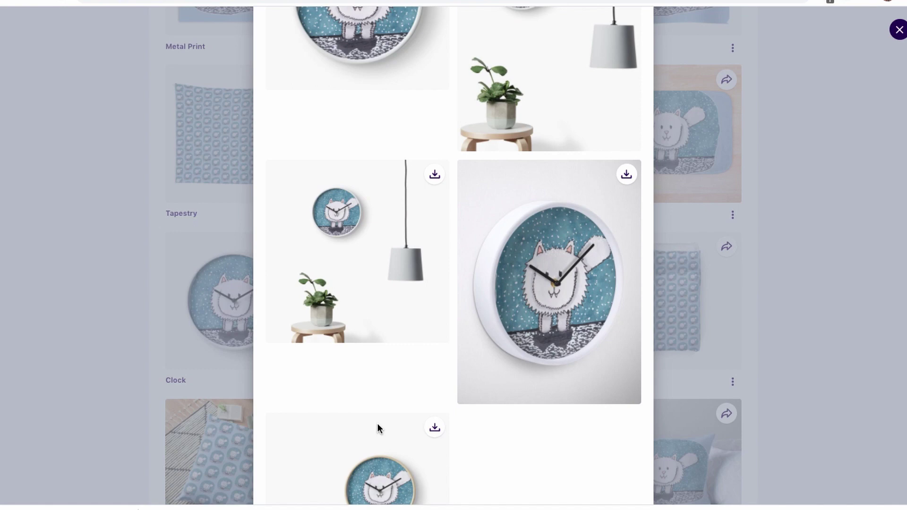
left_click(898, 30)
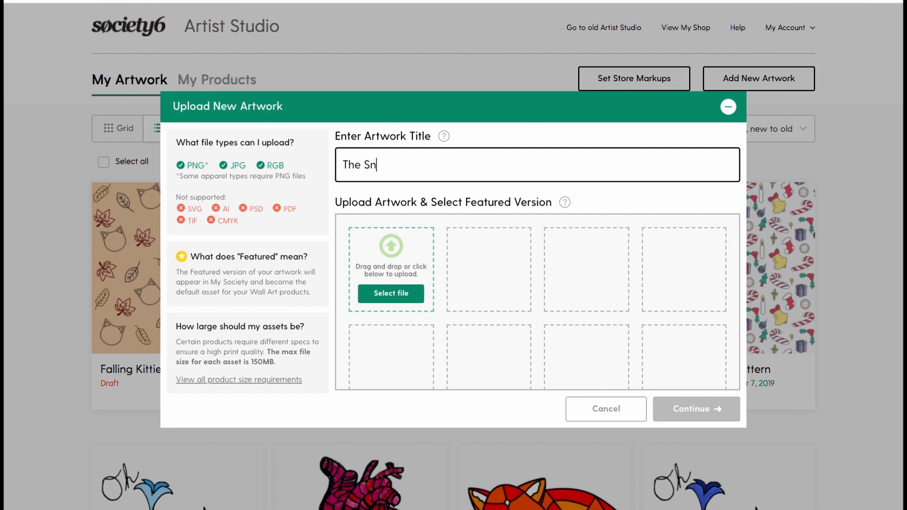
Step: Upload the cat artwork file to Society6 and scroll the product toggles
left_click(695, 409)
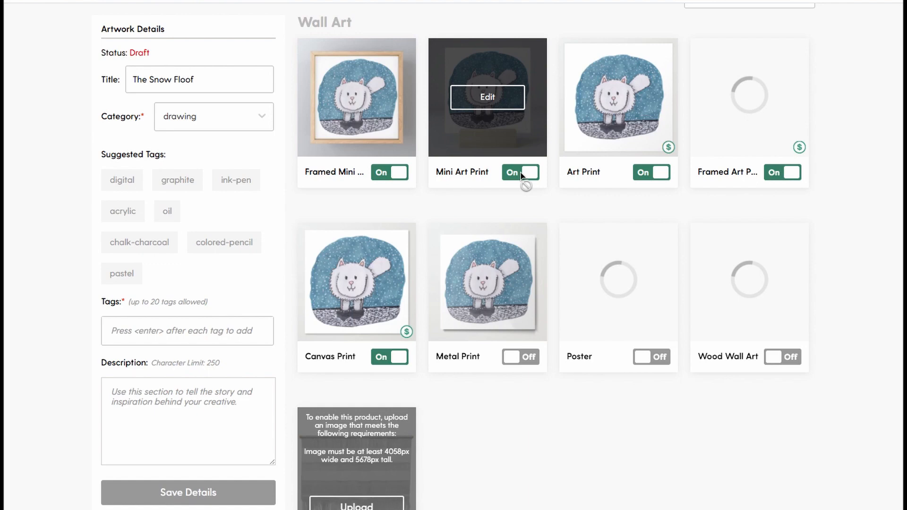
scroll("down", 3)
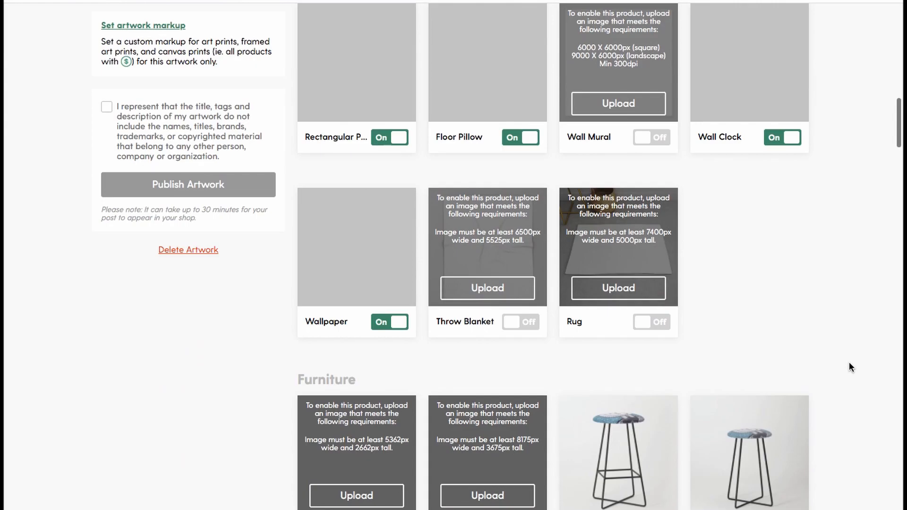
scroll("down", 3)
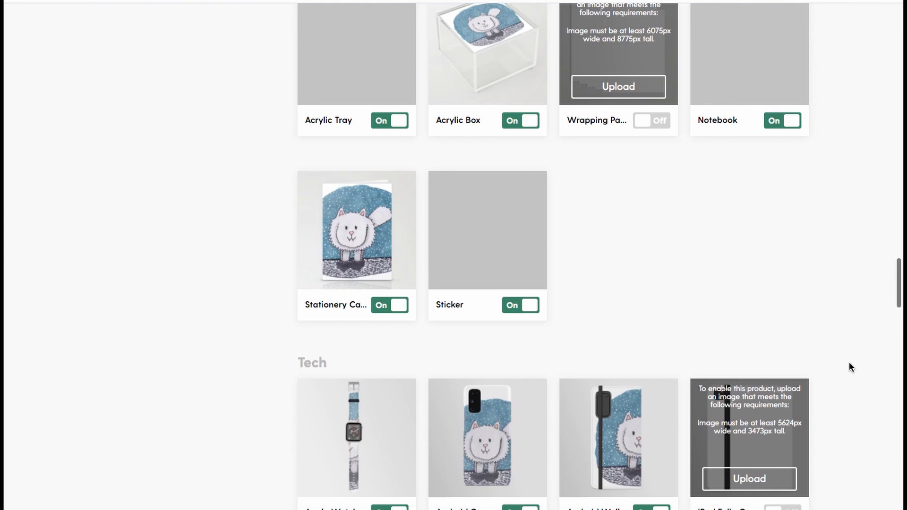
scroll("up", 3)
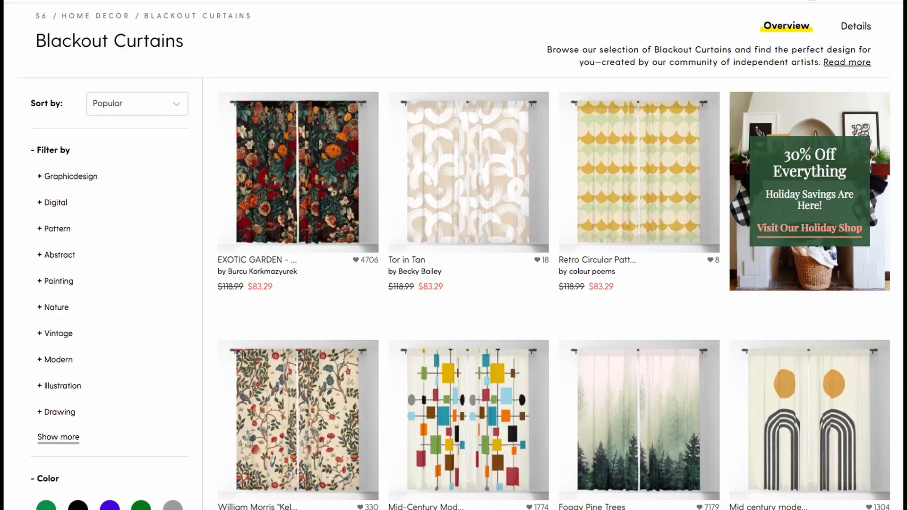
Step: Scroll the Society6 credenzas and open the Classic Rock Vinyl credenza listing
scroll("down", 3)
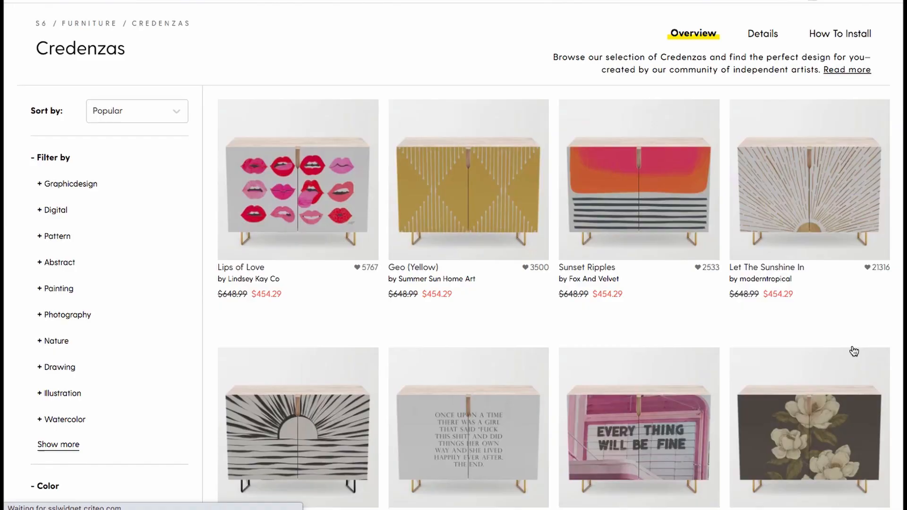
scroll("down", 3)
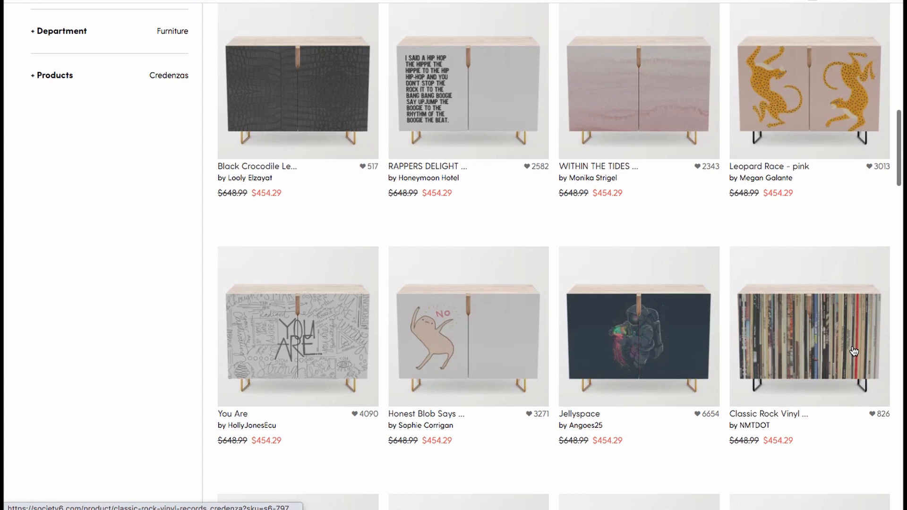
left_click(469, 324)
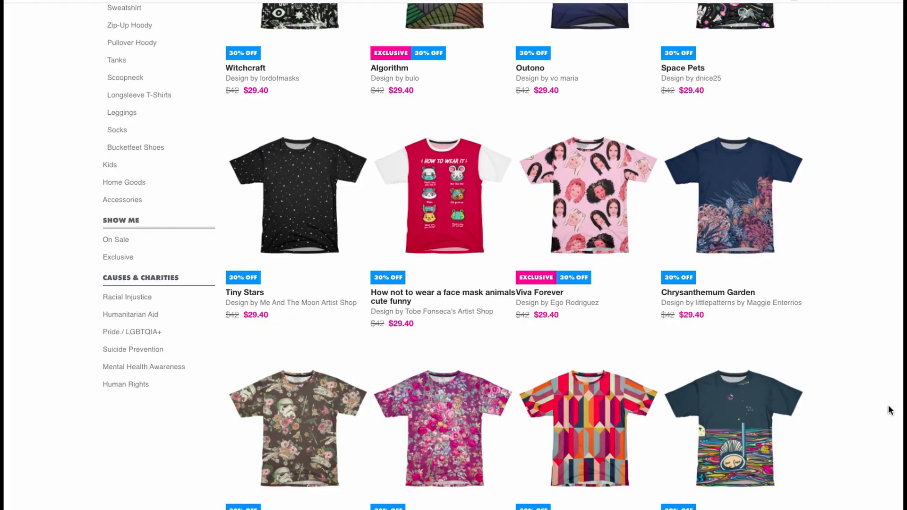
Step: Scroll through the Threadless patterned t-shirt listings
scroll("down", 3)
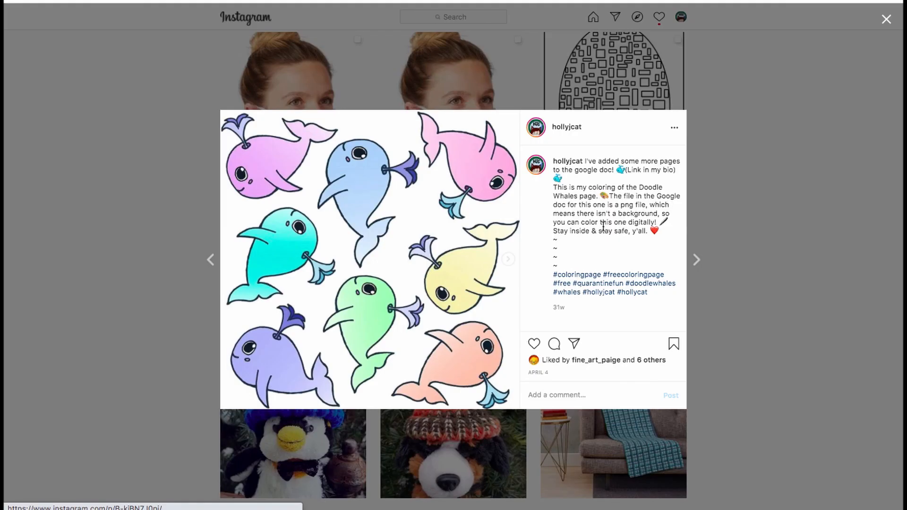
left_click(696, 260)
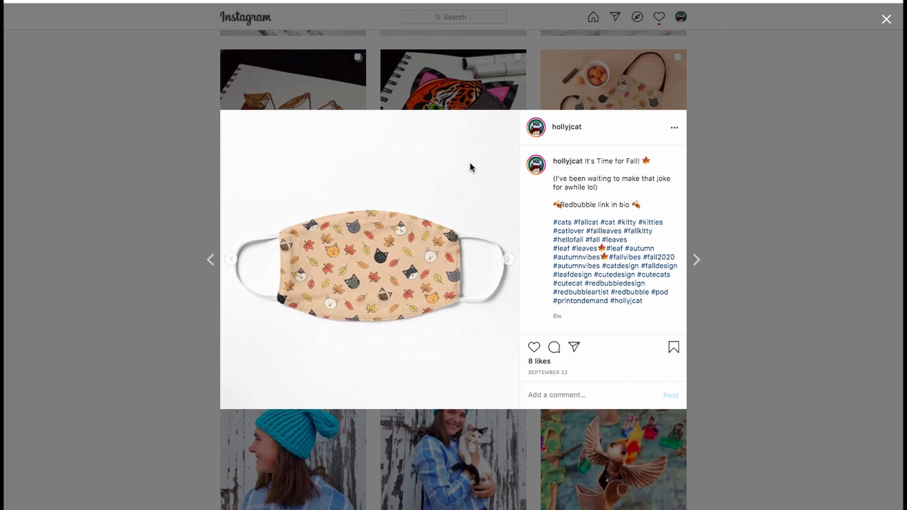